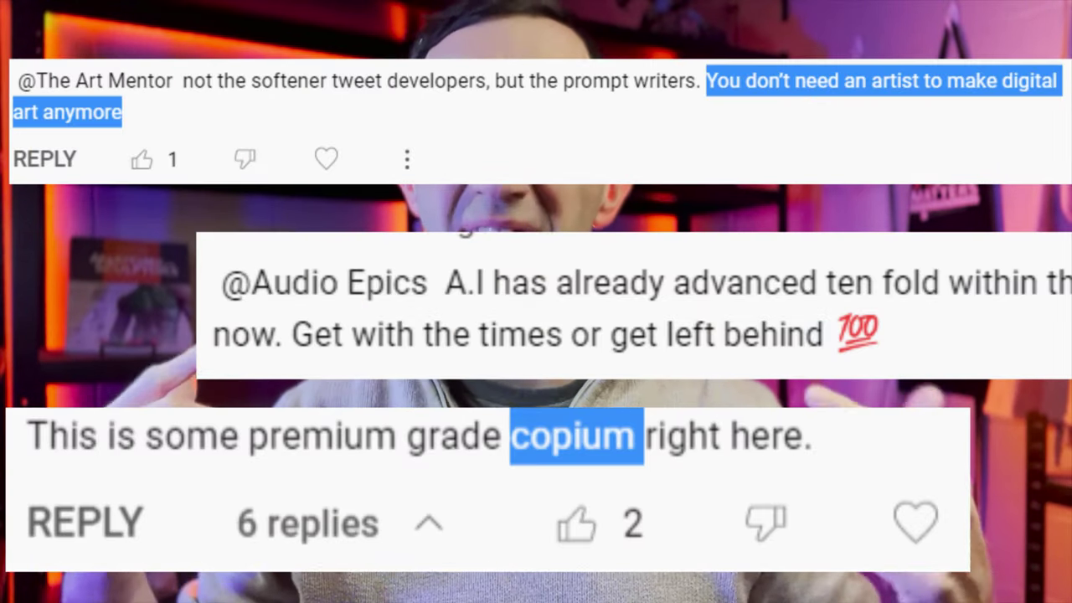
Step: Scroll the canvas down to reach the goblin's hair, beard and face for rim-light painting
{"action": "scroll", "scroll_direction": "down", "scroll_amount": 3}
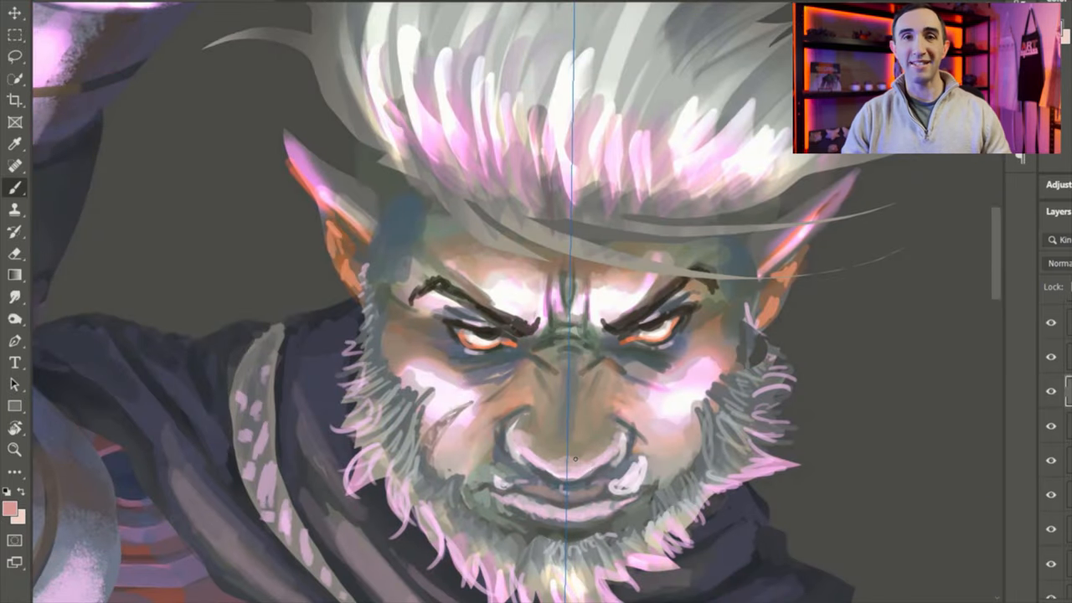
Step: Sample colours with Alt while painting pink highlights onto the armor plates and cloak
{"action": "key", "text": "alt"}
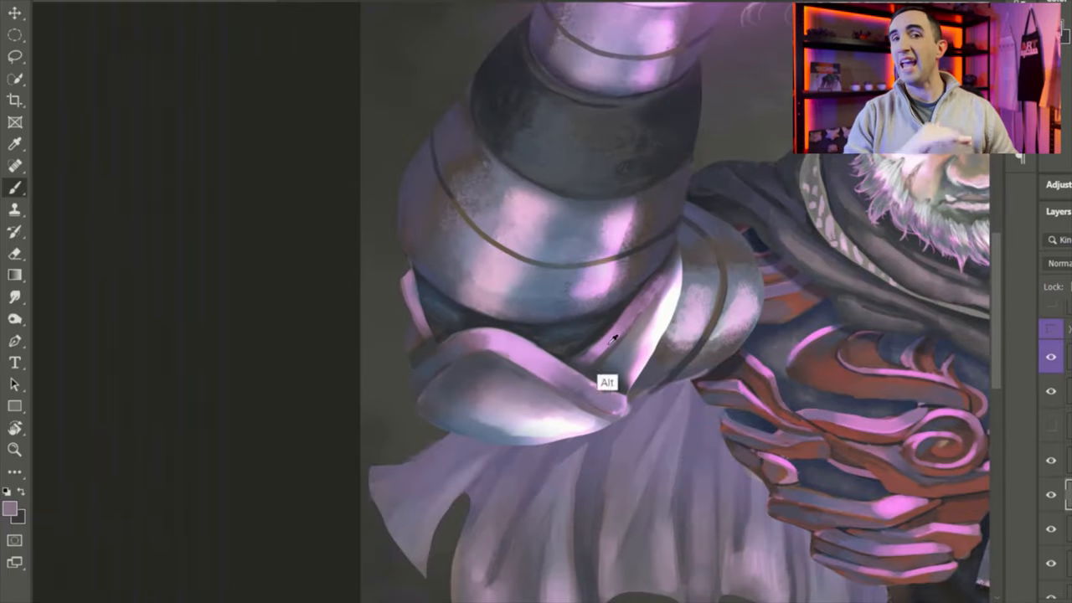
Step: Brush a bright pink glow over the raised hand's fingers and wrist band
{"action": "left_click_drag", "start_coordinate": [611, 339], "coordinate": [410, 259]}
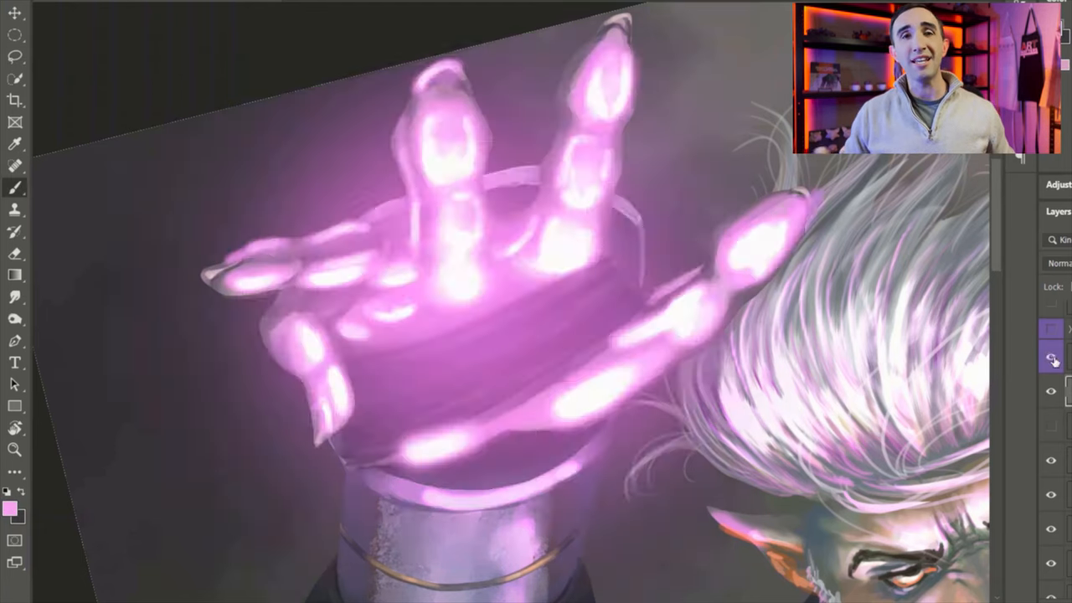
{"action": "left_click", "coordinate": [1050, 356]}
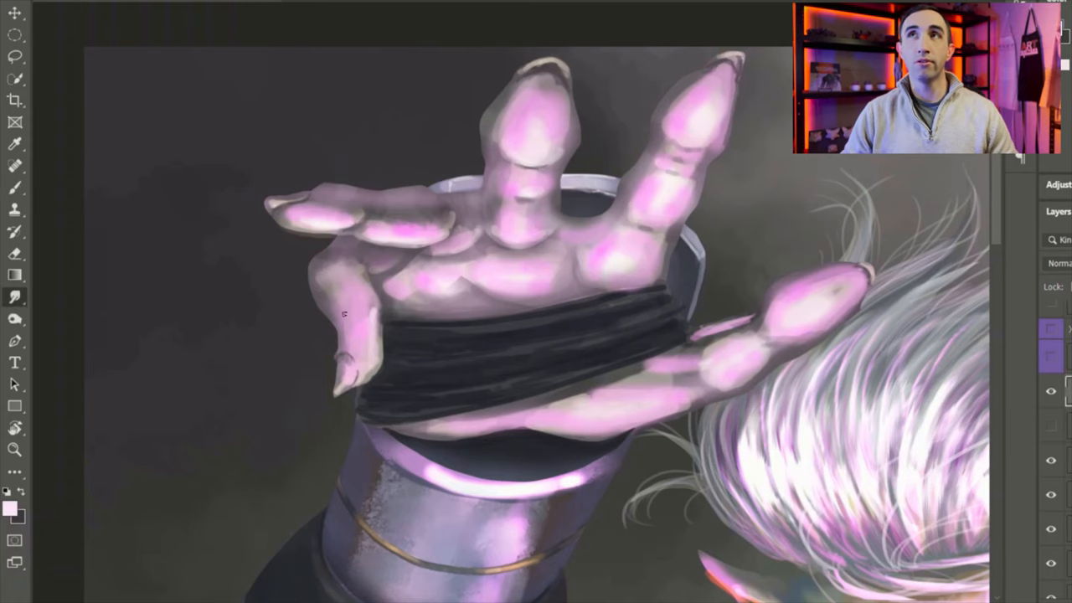
{"action": "key", "text": "alt"}
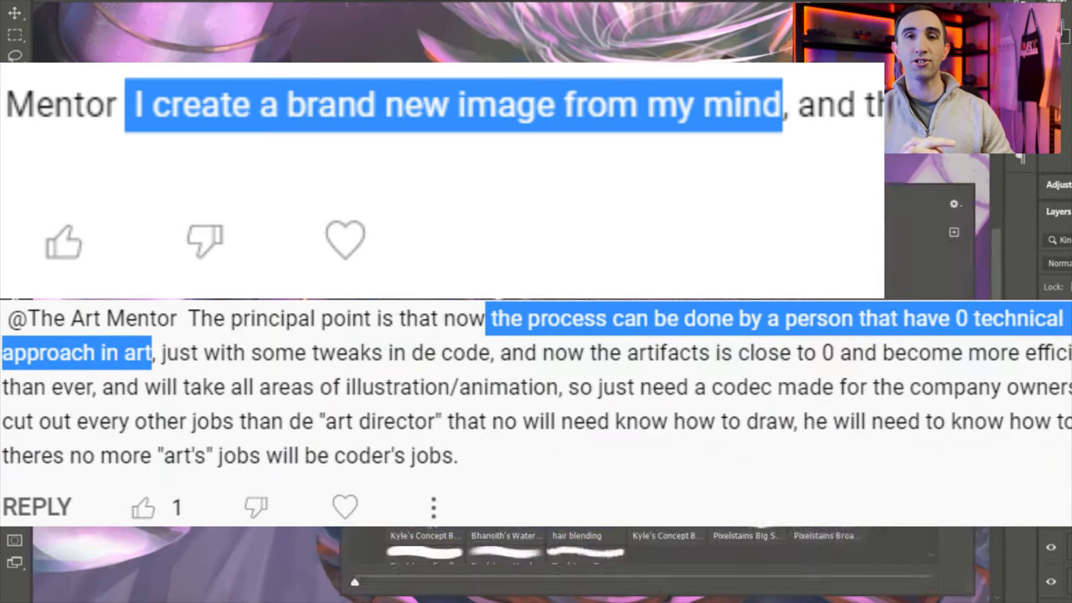
{"action": "scroll", "scroll_direction": "down", "scroll_amount": 3}
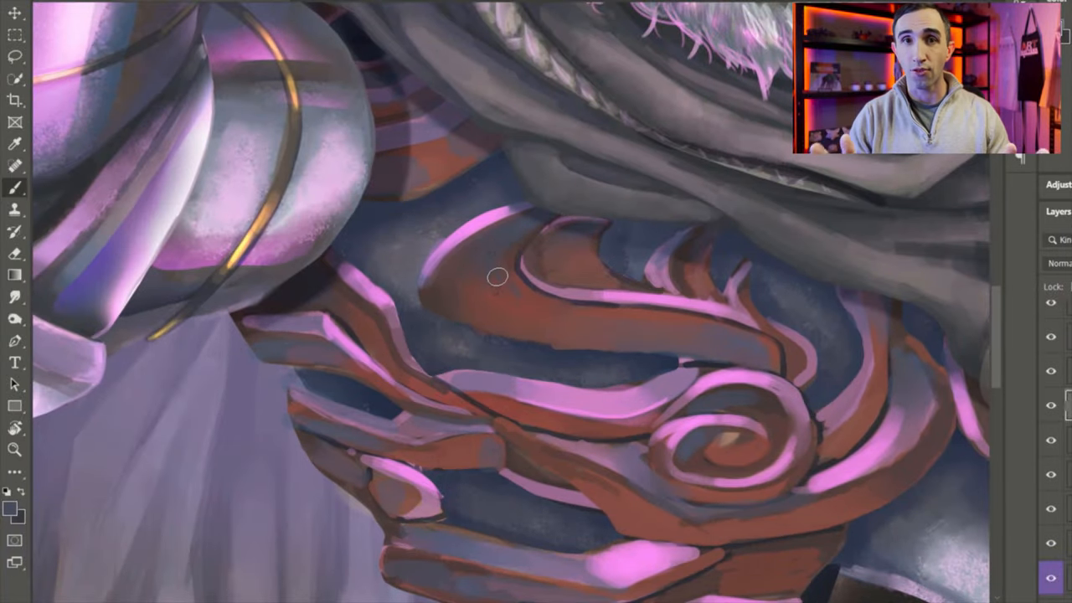
Step: Sample a colour with Alt to paint pink rim highlights on the red shoulder plates
{"action": "key", "text": "alt"}
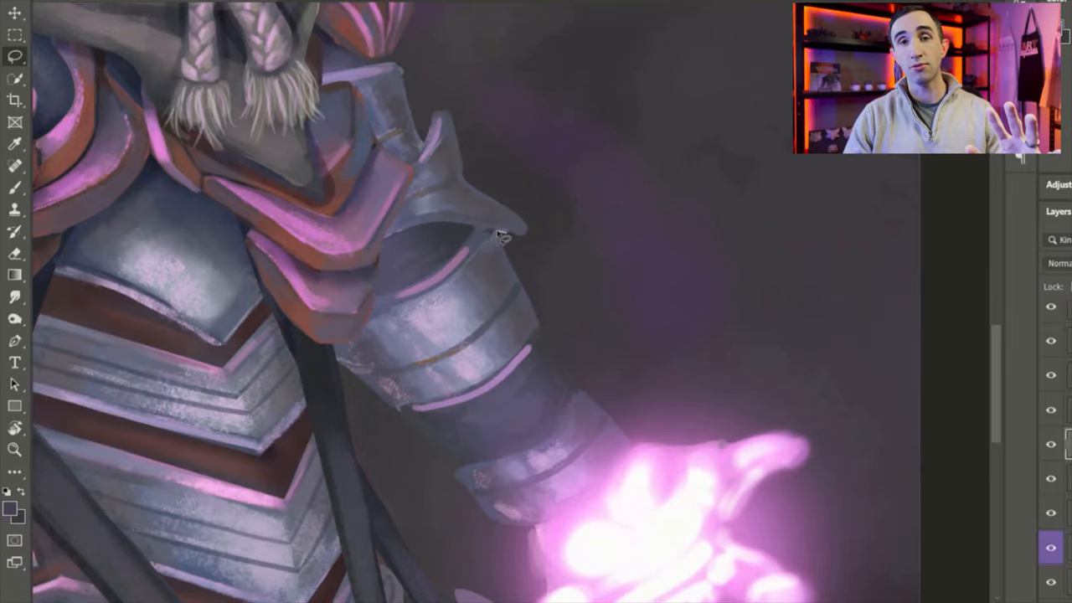
{"action": "left_click_drag", "start_coordinate": [498, 234], "coordinate": [414, 67]}
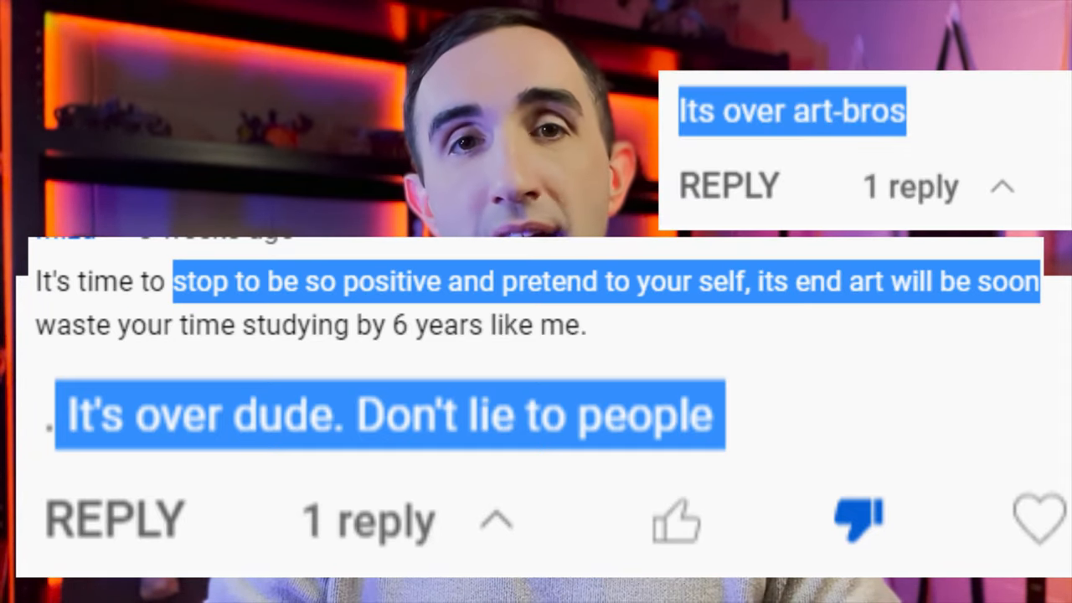
{"action": "scroll", "scroll_direction": "down", "scroll_amount": 3}
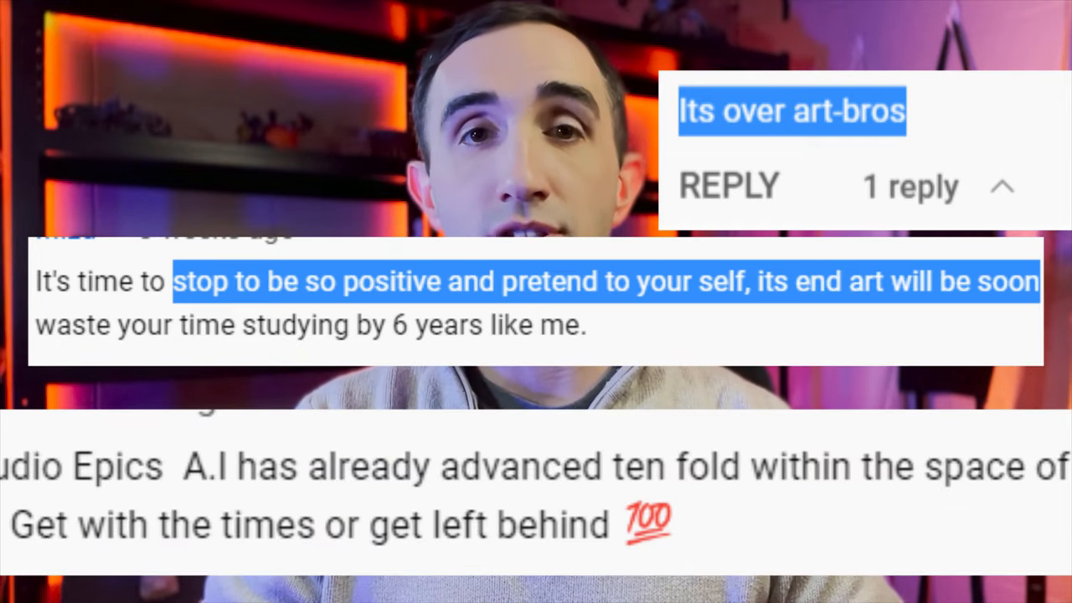